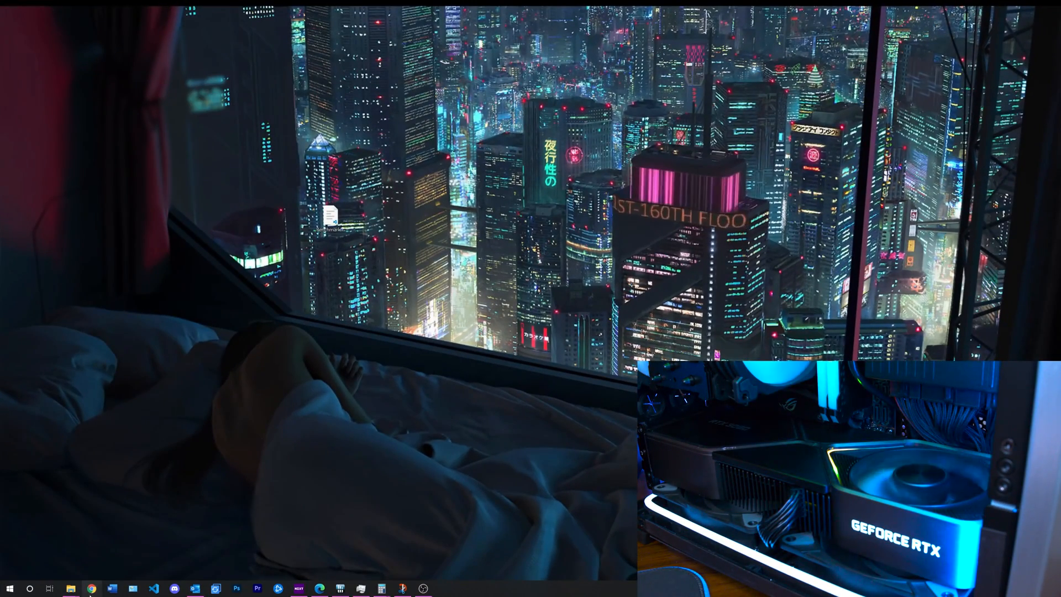
Search Google for 'icue download' in Chrome and open the CORSAIR Downloads result.
left_click(92, 588)
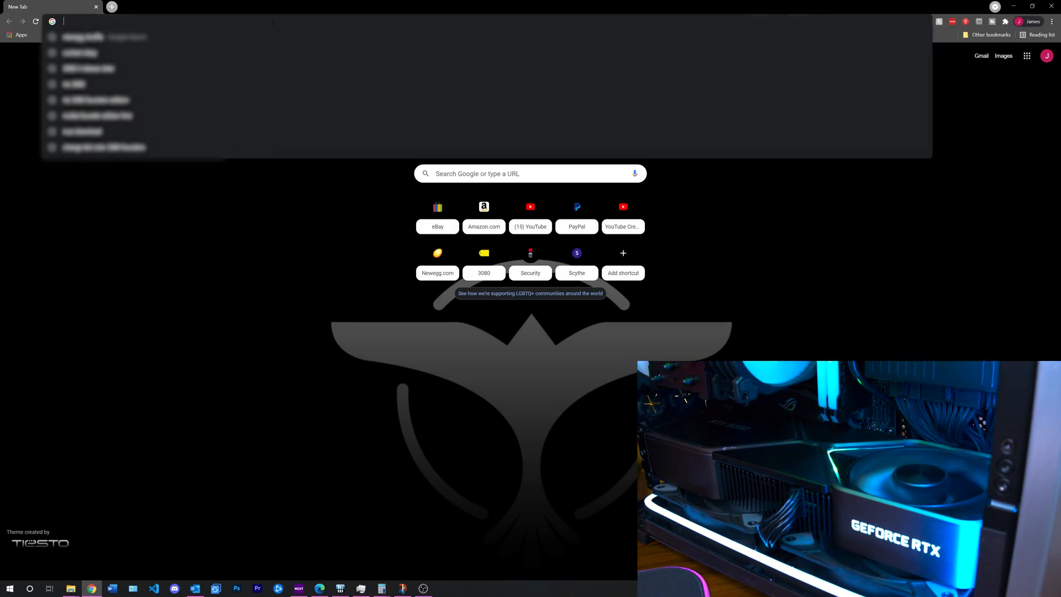
type("icue download")
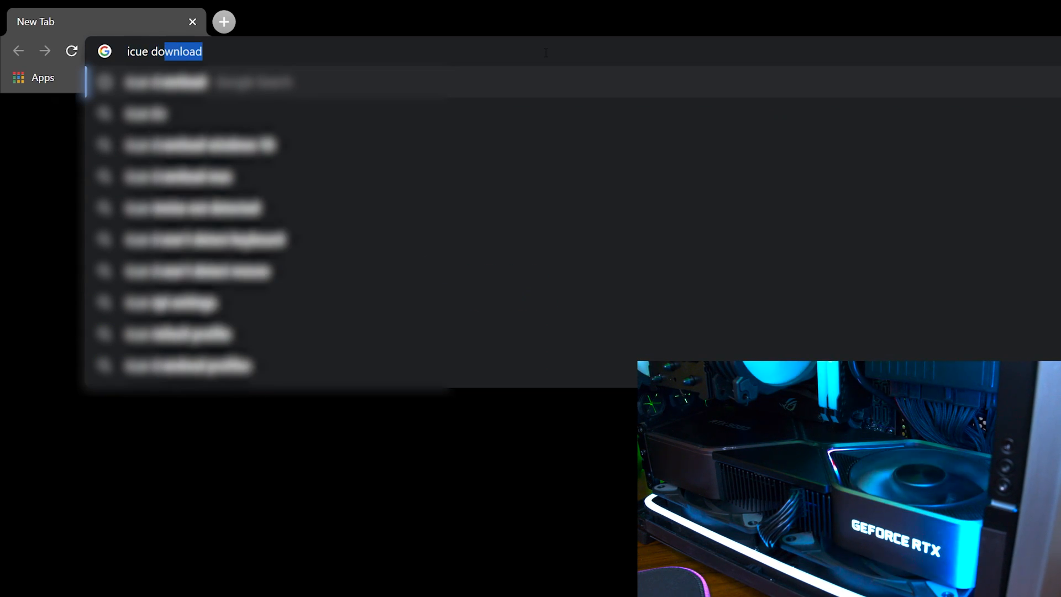
key("Enter")
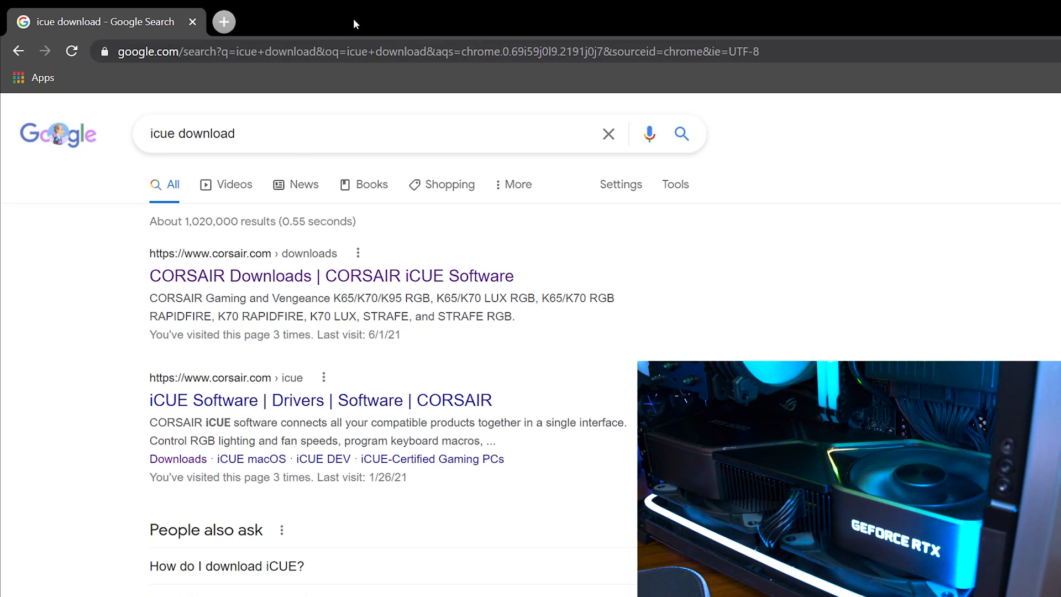
left_click(331, 277)
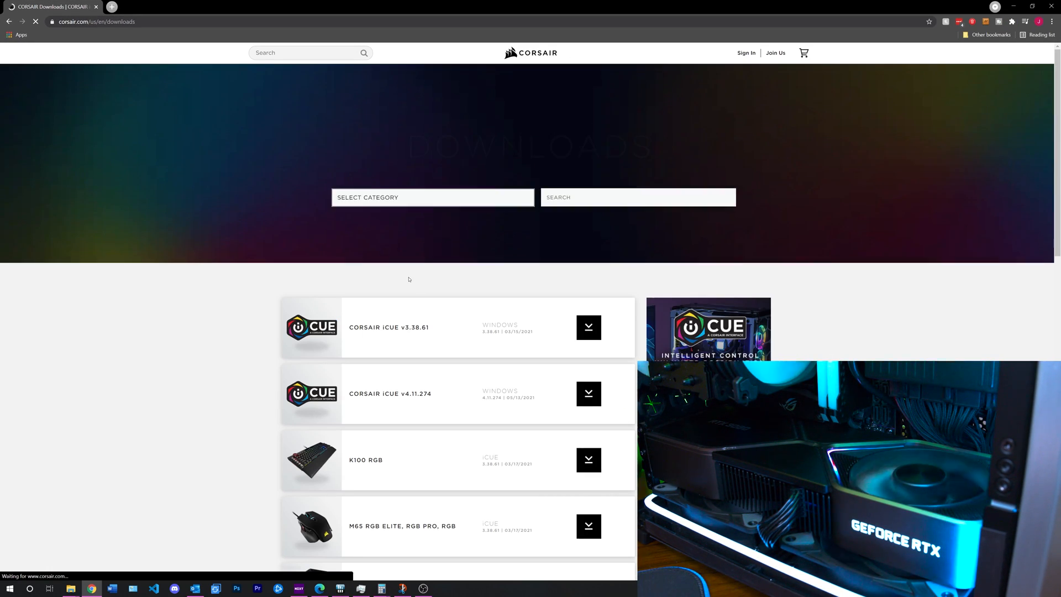
Start the iCUE v4.11.274 download, skipping the newsletter sign-up.
scroll("down", 3)
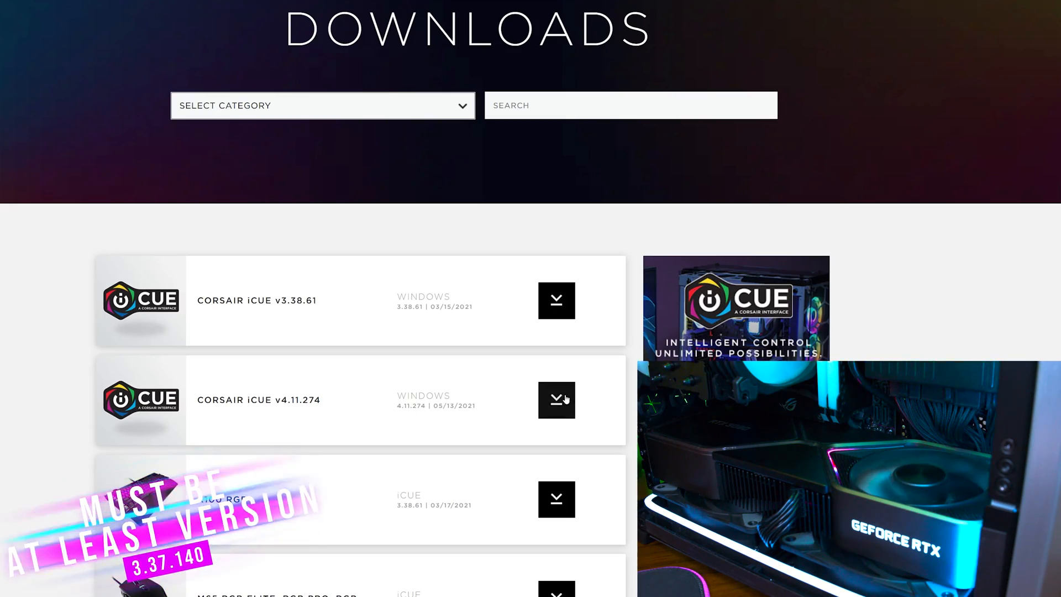
left_click(556, 399)
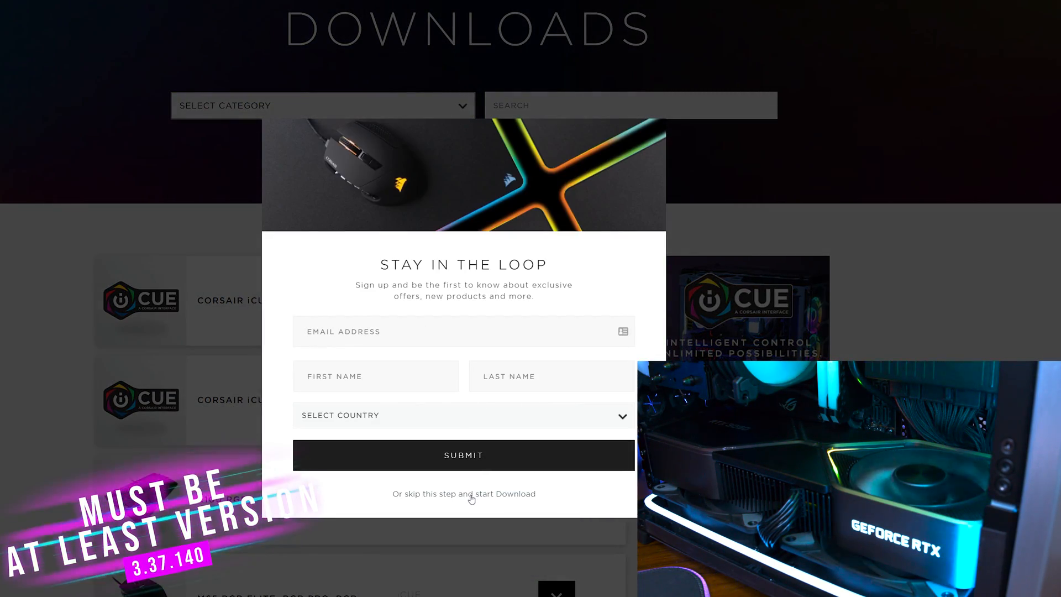
left_click(463, 494)
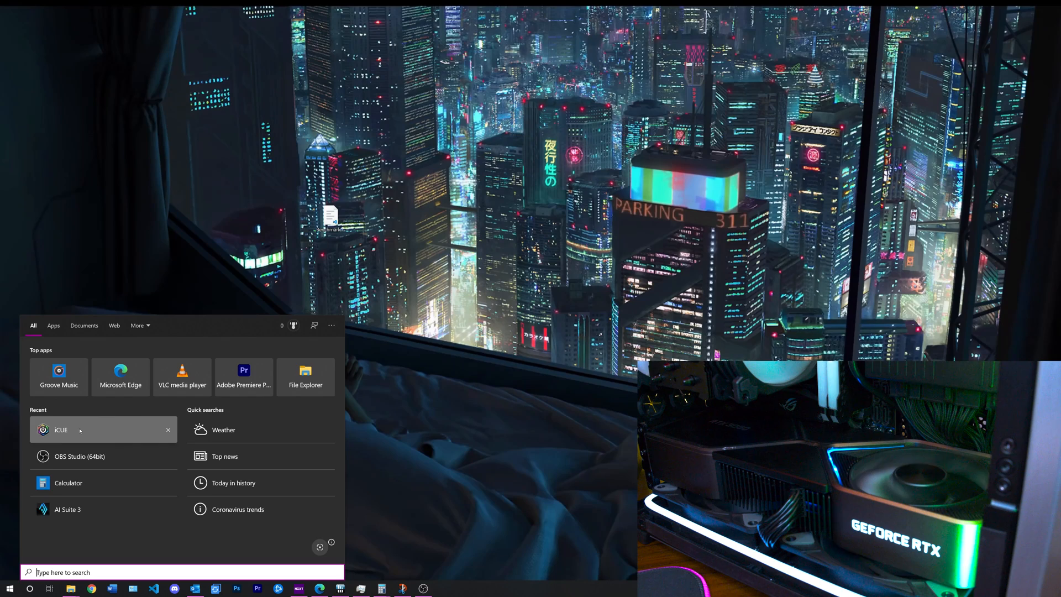
Launch iCUE from the Start menu's recent apps.
left_click(60, 431)
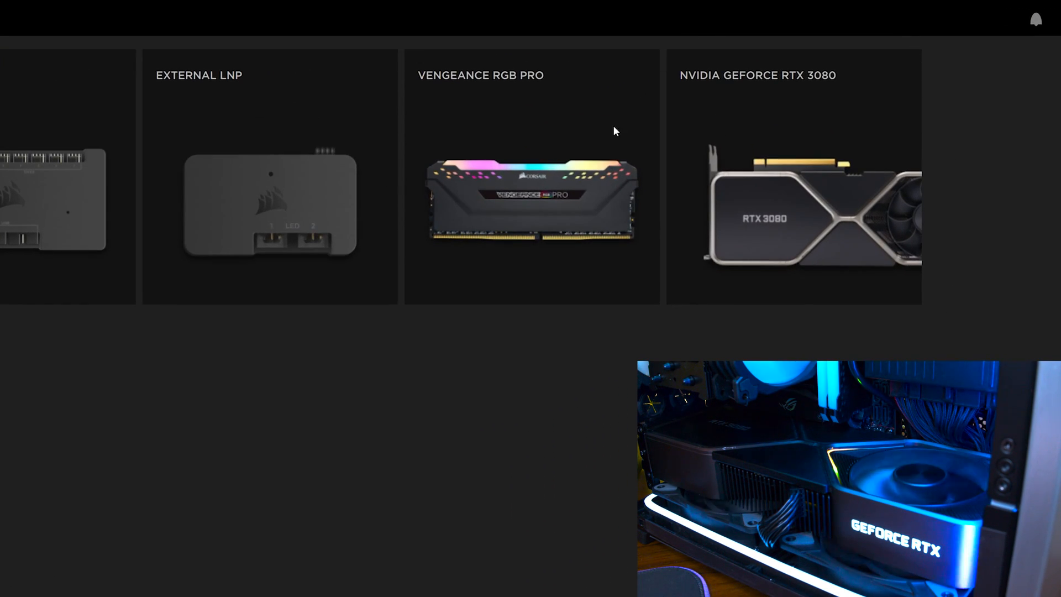
mouse_move(686, 38)
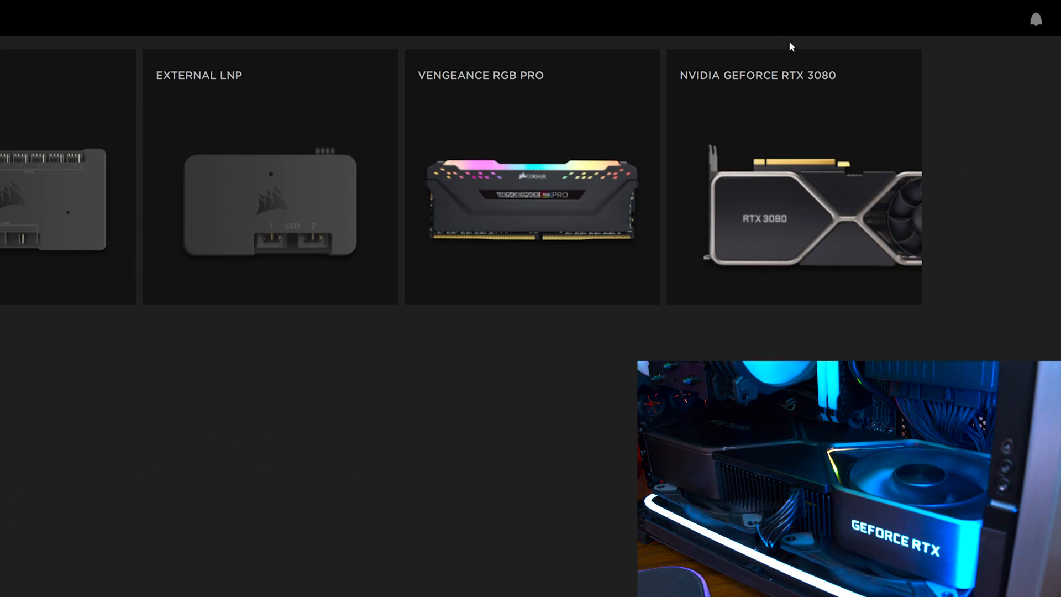
mouse_move(943, 111)
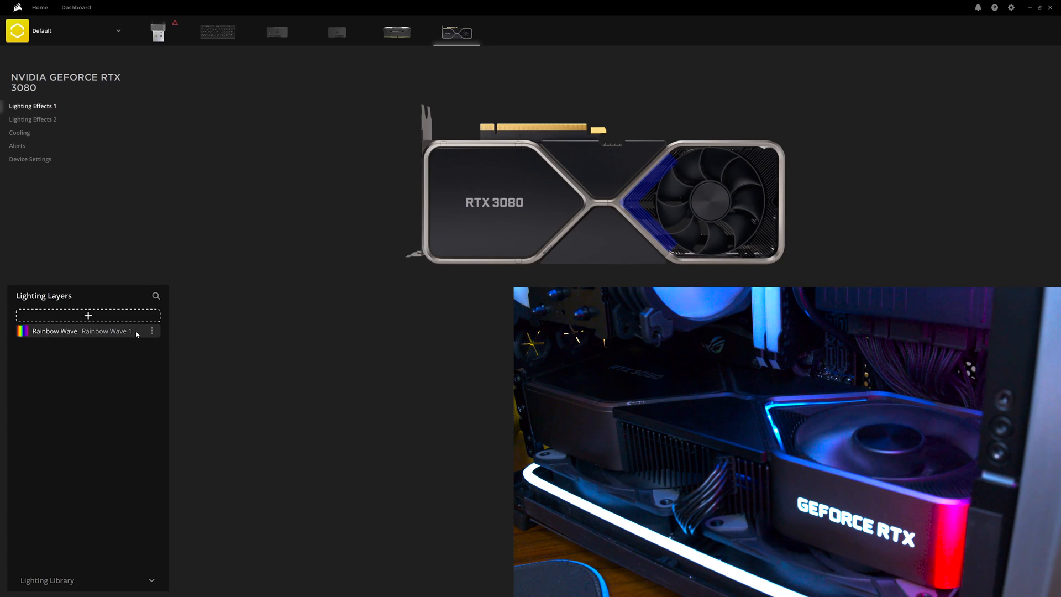
Switch the RTX 3080's lighting layer from Rainbow Wave to Rainbow Channel at medium speed.
left_click(151, 331)
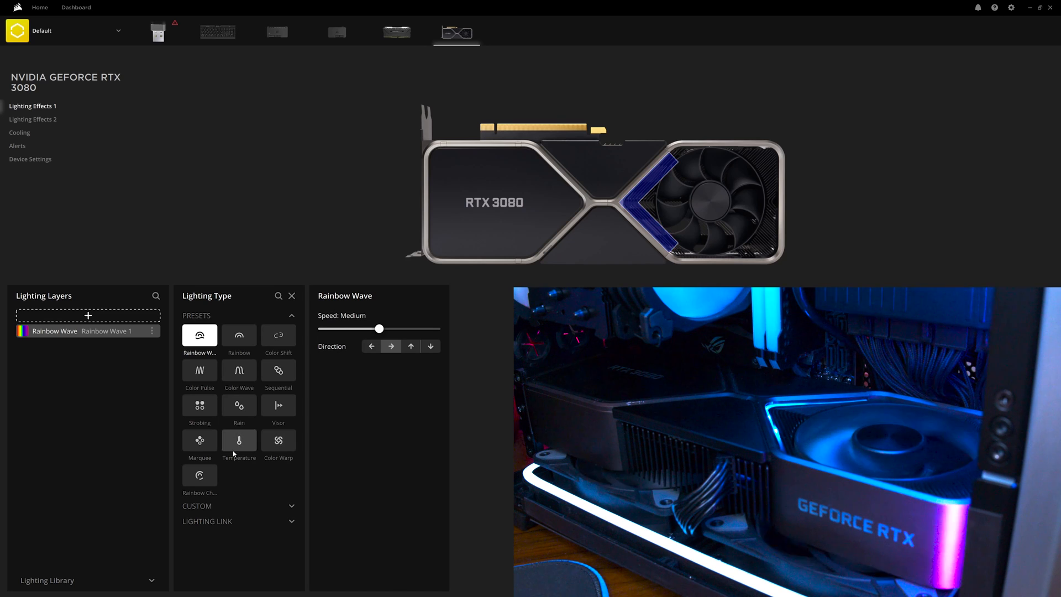
left_click(199, 476)
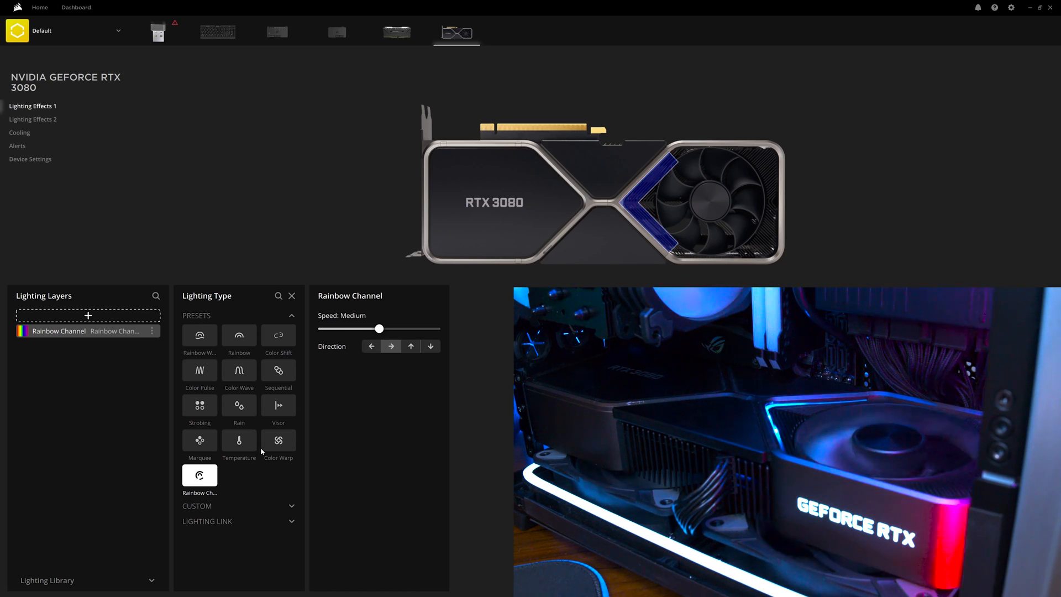
mouse_move(239, 440)
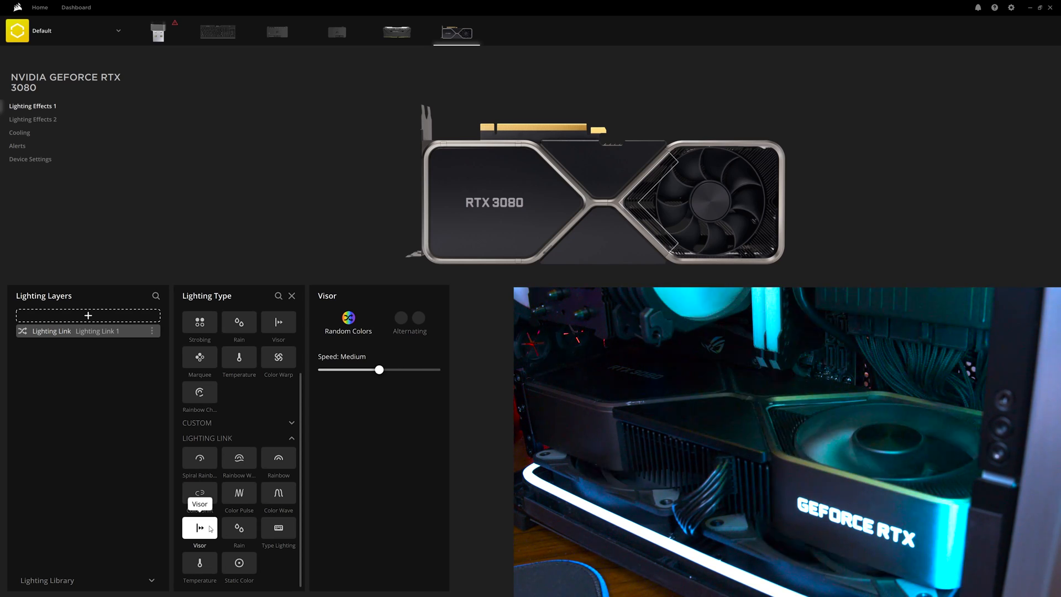
Add a Gradient layer to the RTX 3080 with an extra colour stop for a multi-colour blend.
left_click(151, 330)
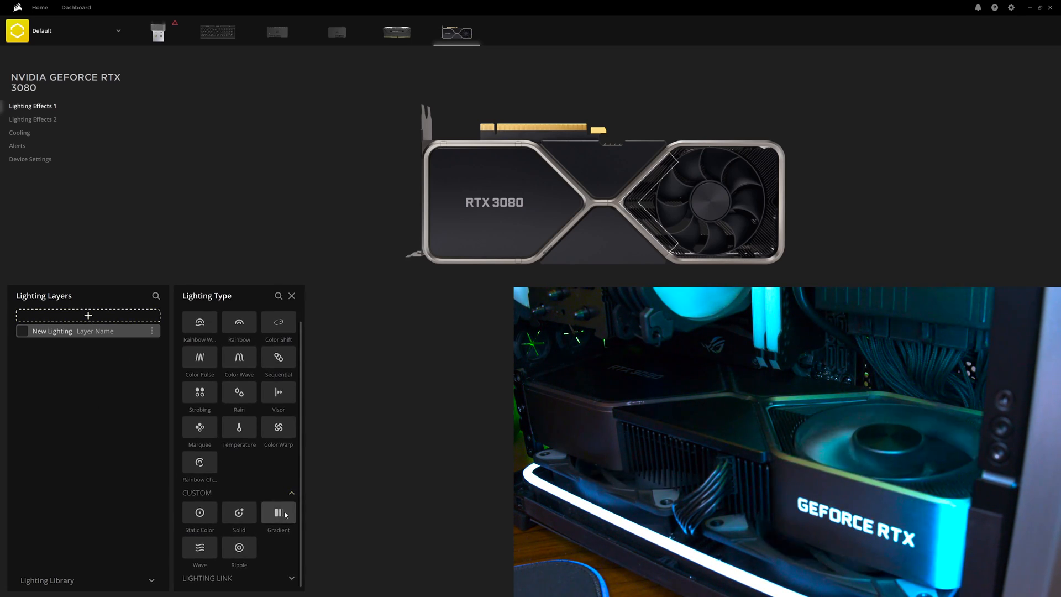
left_click(276, 511)
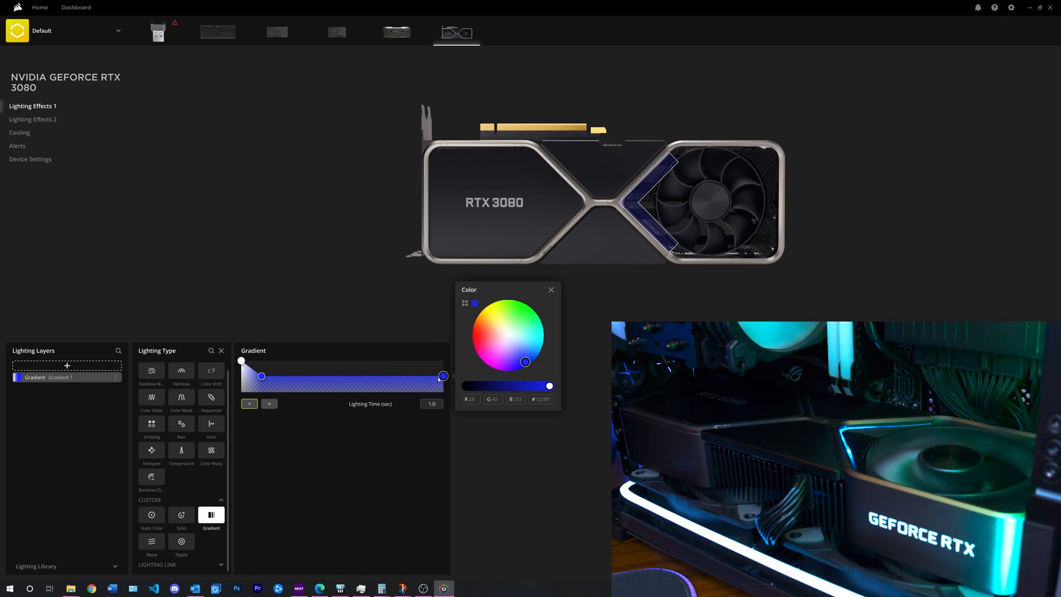
left_click(523, 294)
type("10")
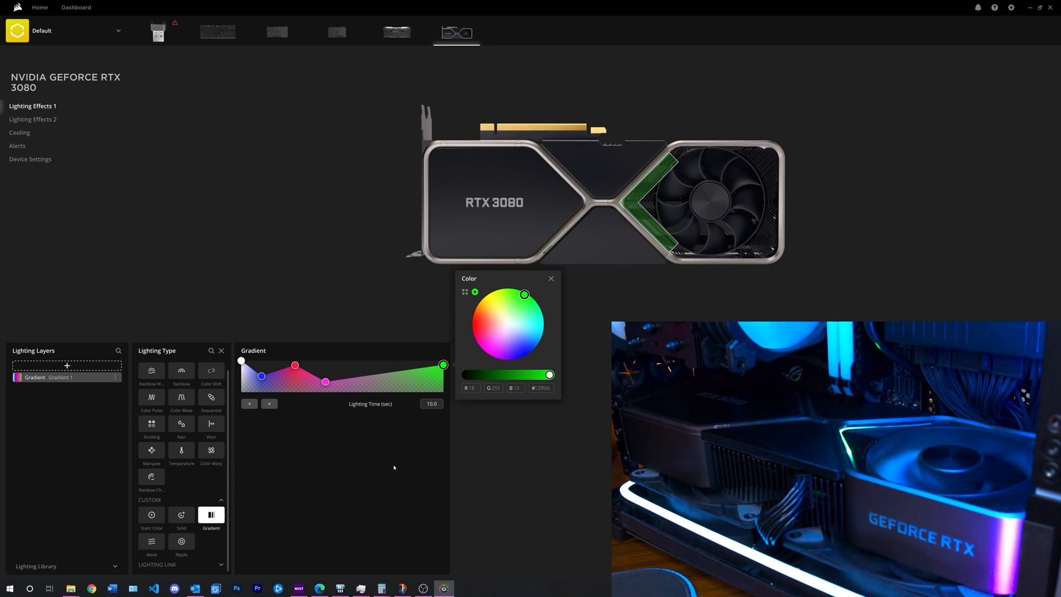
left_click(32, 119)
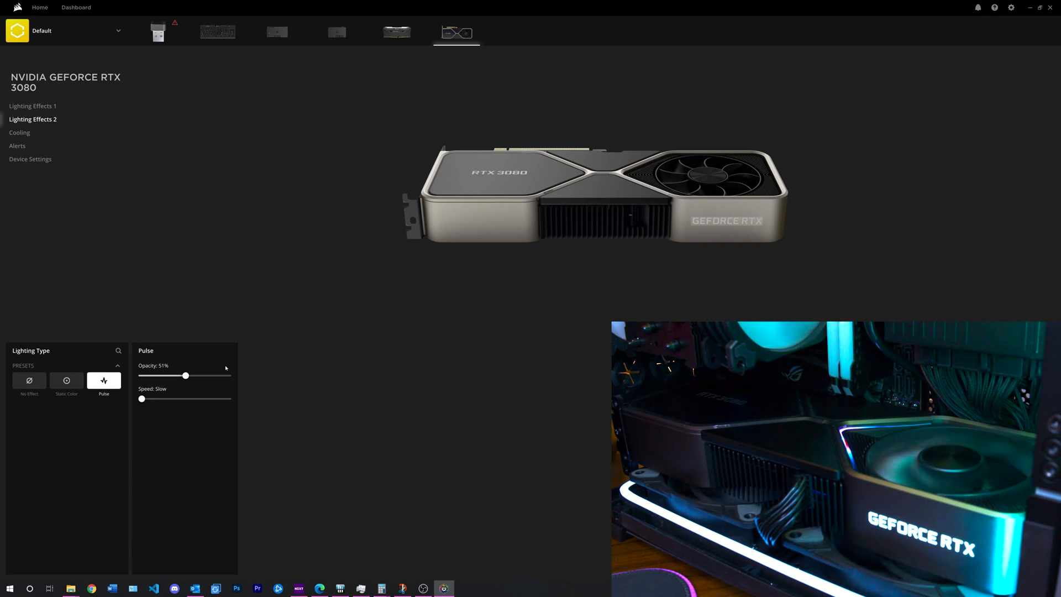
mouse_move(80, 244)
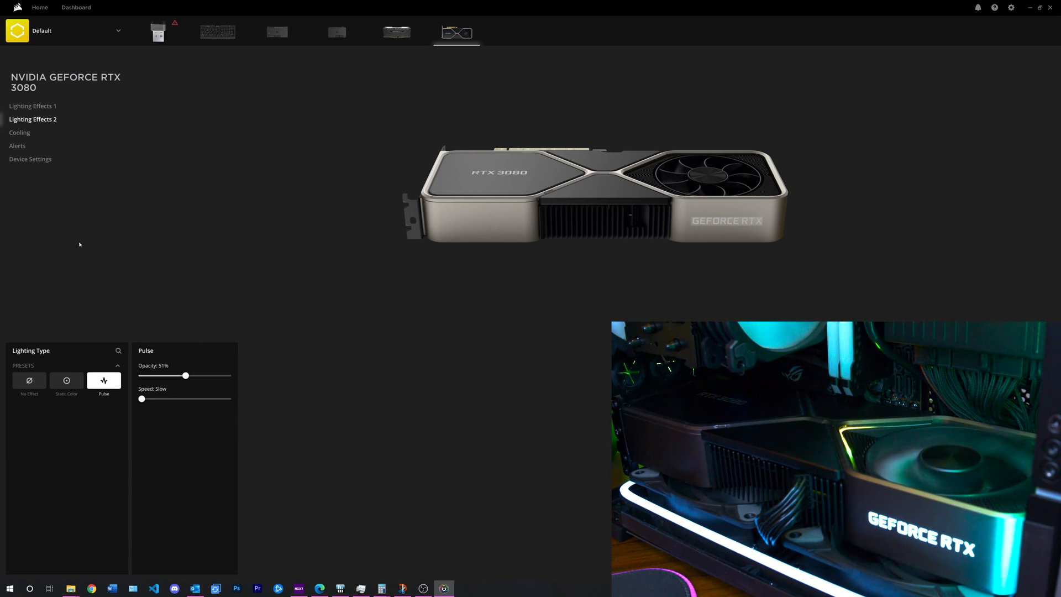
mouse_move(279, 225)
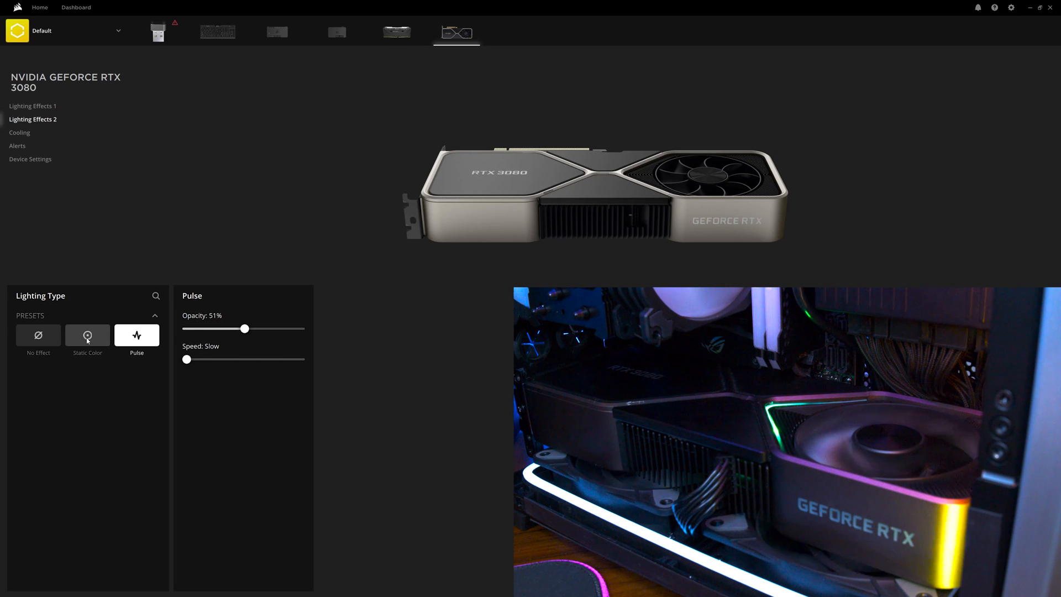
Try Static Color at brightness 117 on the logo zone, then set Pulse at 52% opacity, slow speed.
left_click(87, 335)
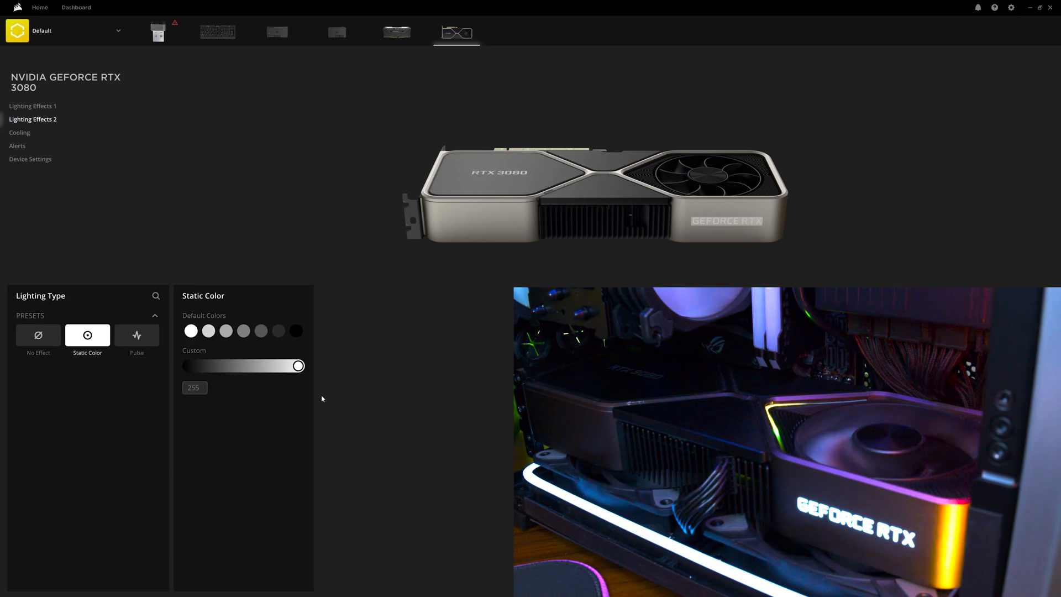
left_click_drag(297, 366, 238, 366)
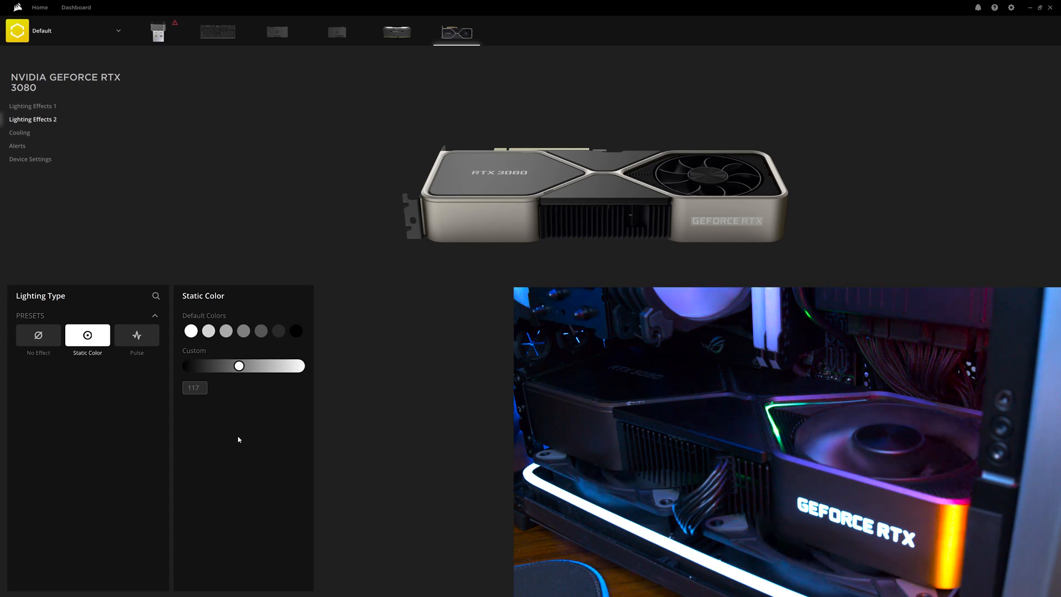
mouse_move(235, 391)
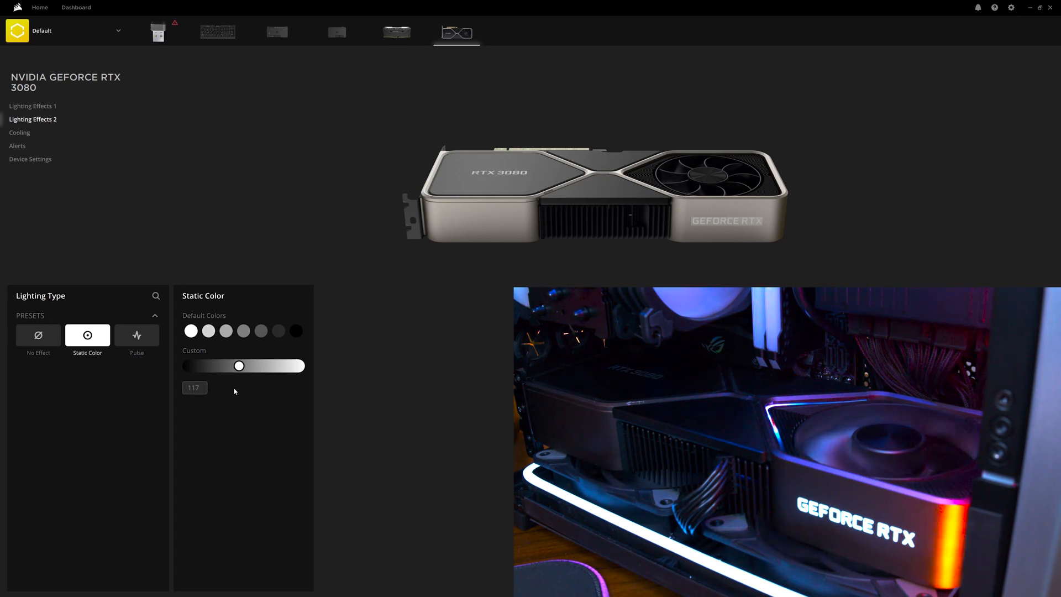
left_click(136, 335)
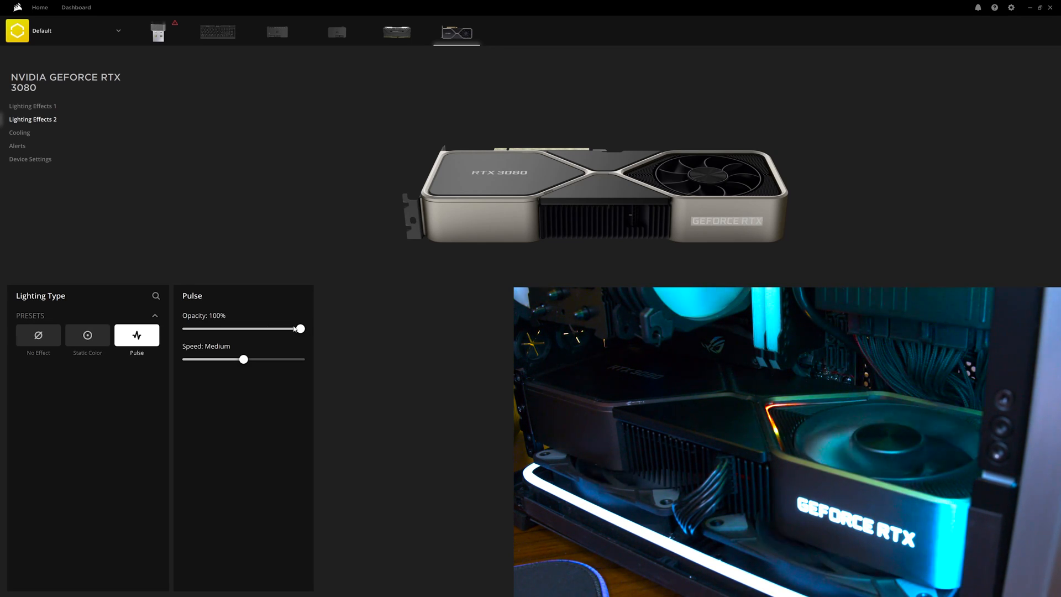
left_click_drag(300, 329, 245, 330)
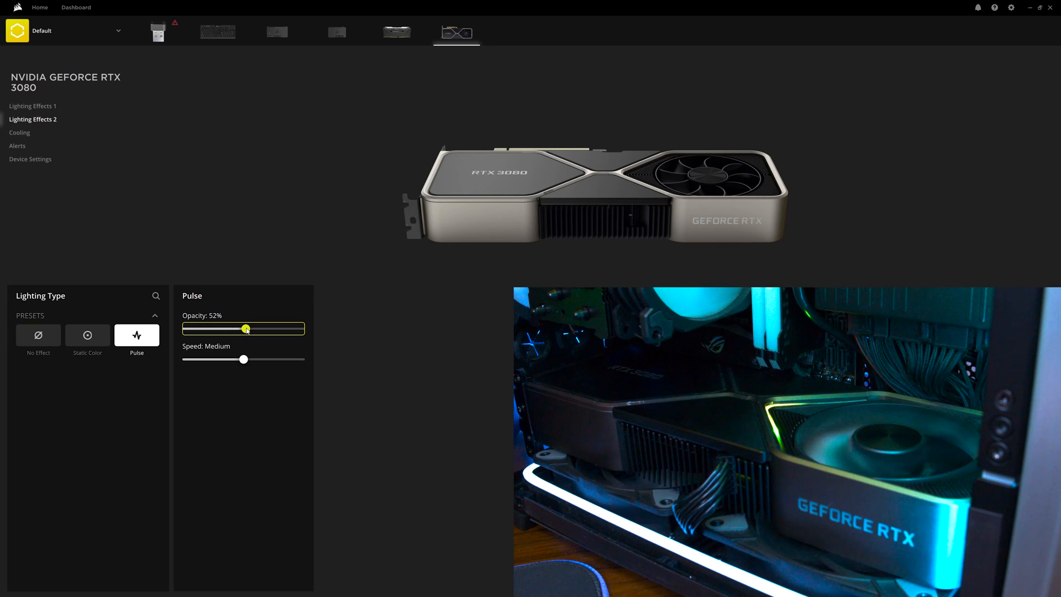
left_click_drag(243, 359, 185, 359)
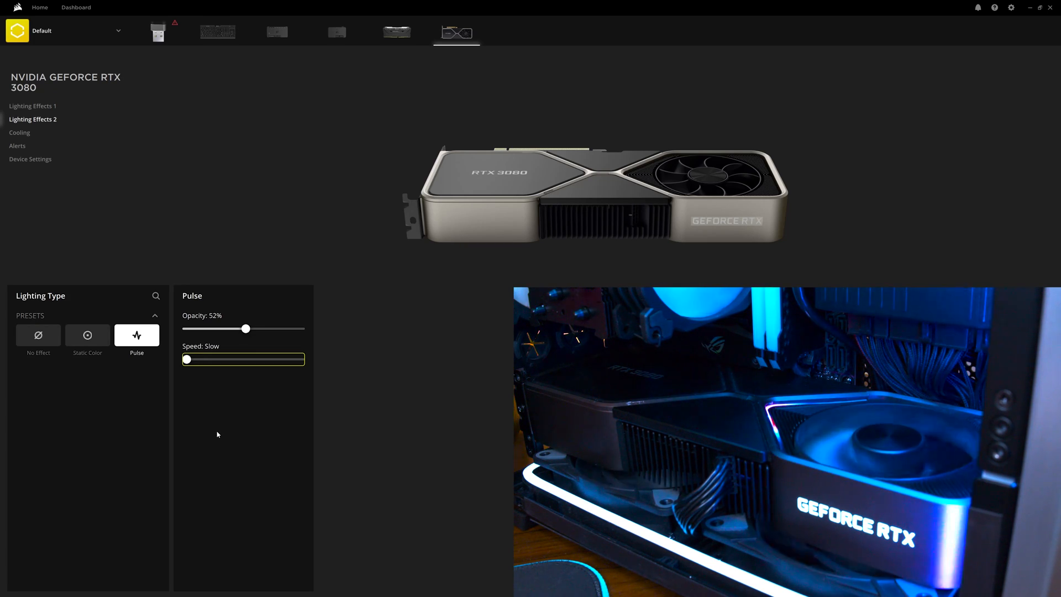
Glance at the Vengeance RGB Pro and the RTX 3080's second zone, then show its Cooling settings.
left_click(397, 32)
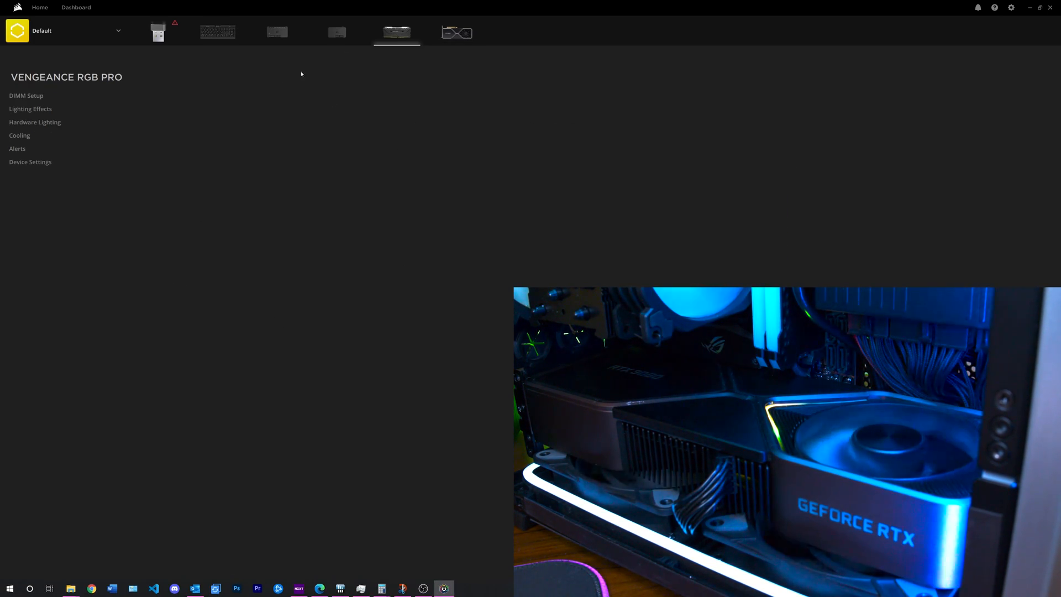
left_click(455, 32)
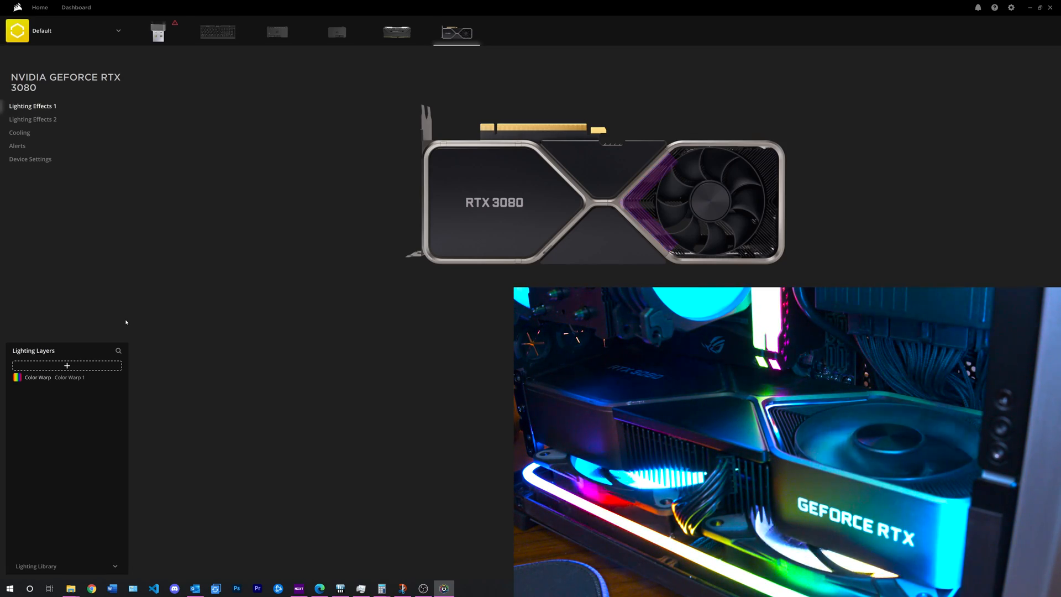
left_click(32, 120)
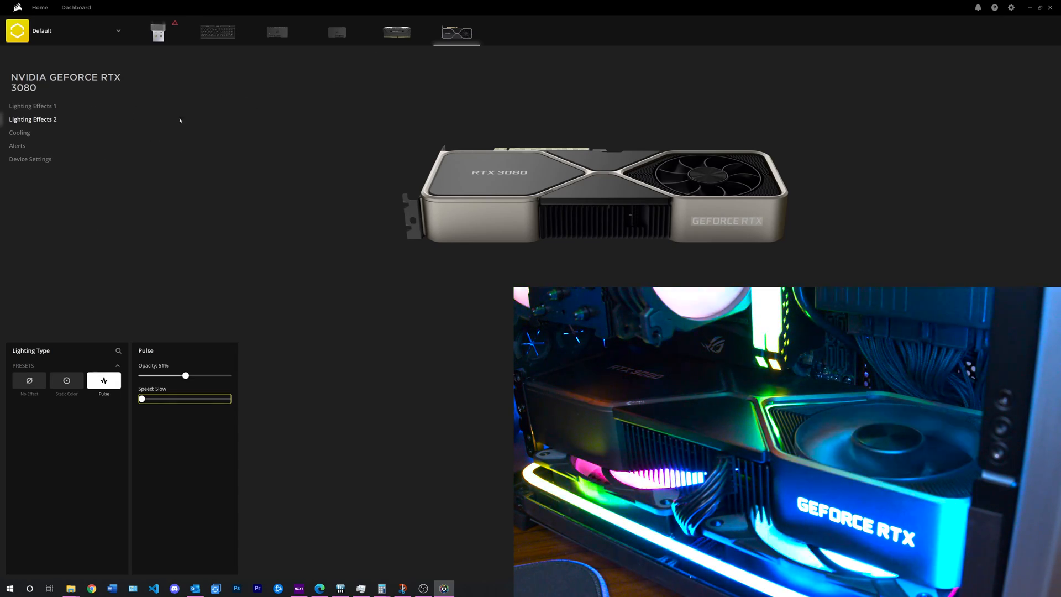
left_click(20, 133)
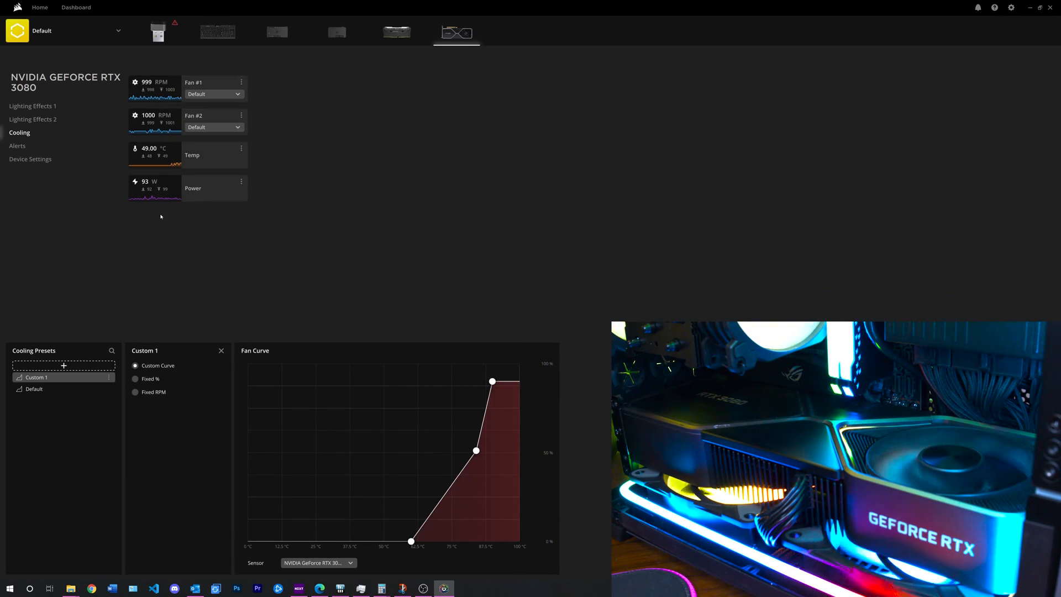
View Alerts and the memory settings, then set the RTX 3080's first zone to Rainbow Channel.
left_click(18, 146)
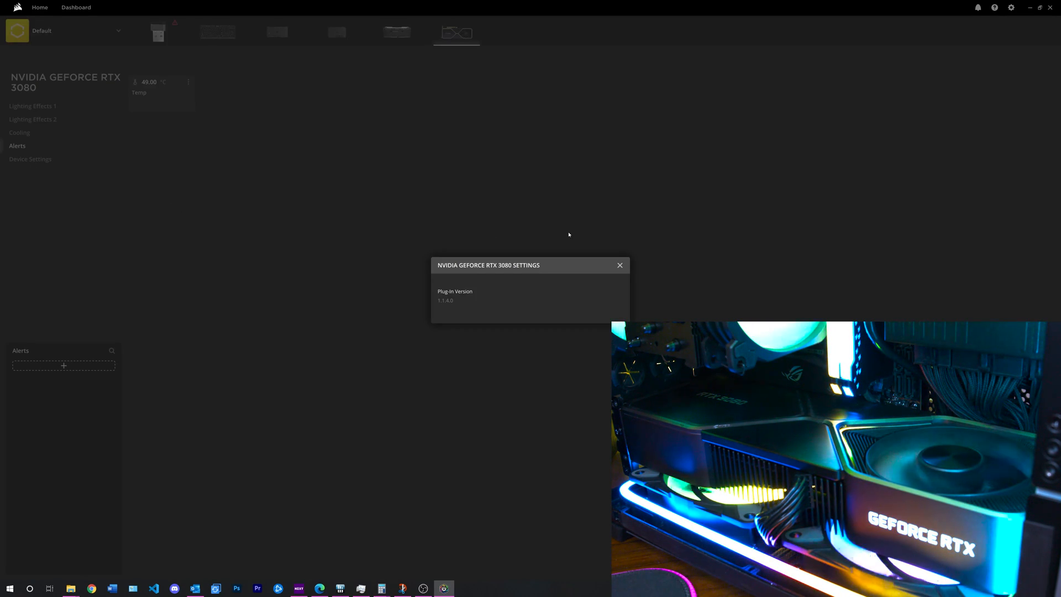
left_click(397, 32)
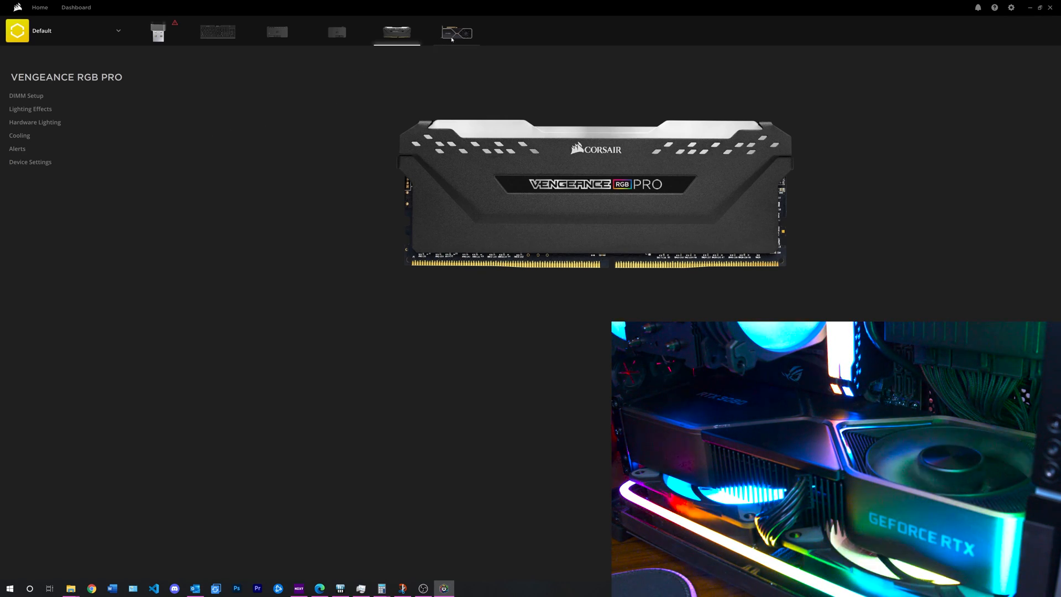
left_click(457, 32)
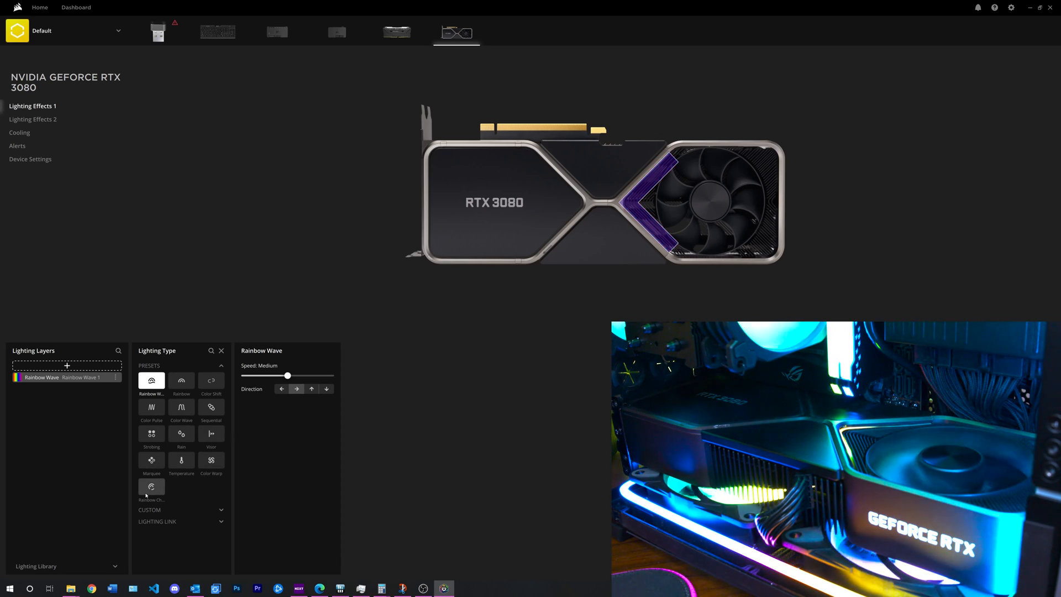
left_click(151, 487)
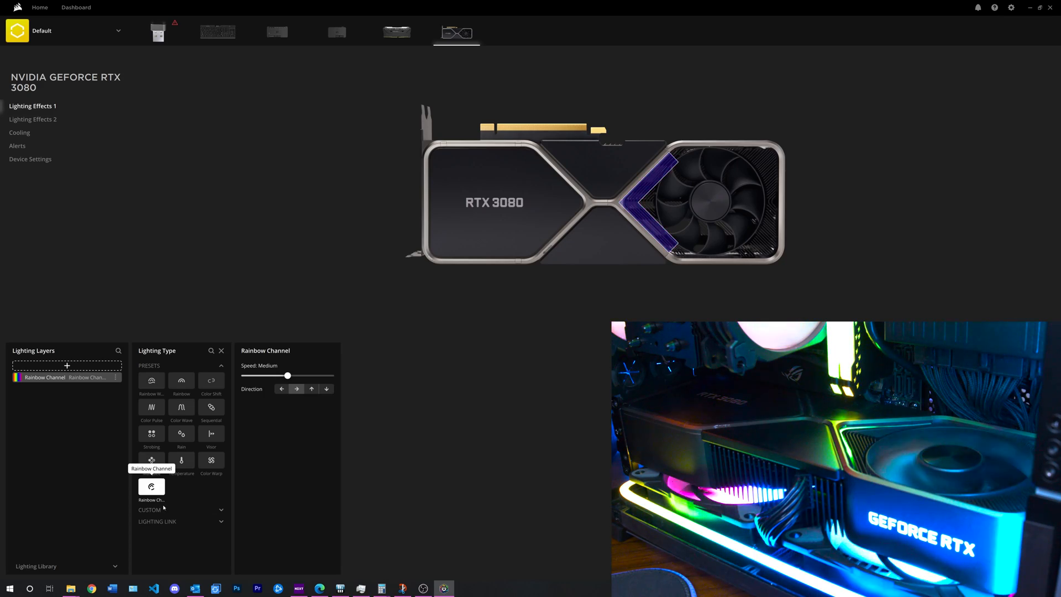